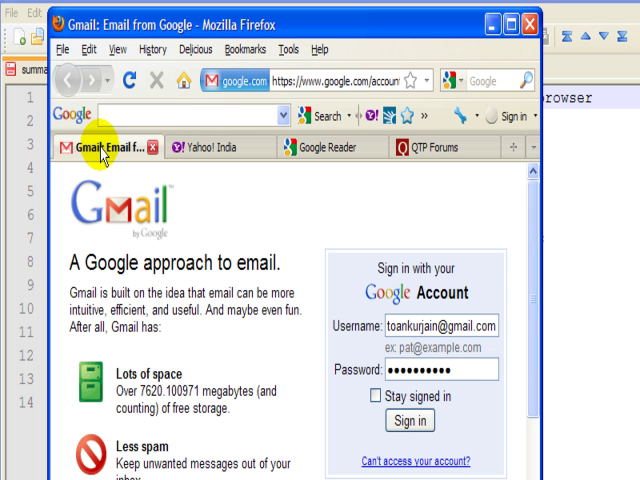
# Review the Firefox tabs and Demo folder, then return to the Typing URLs line in summary.txt.
pyautogui.click(208, 148)
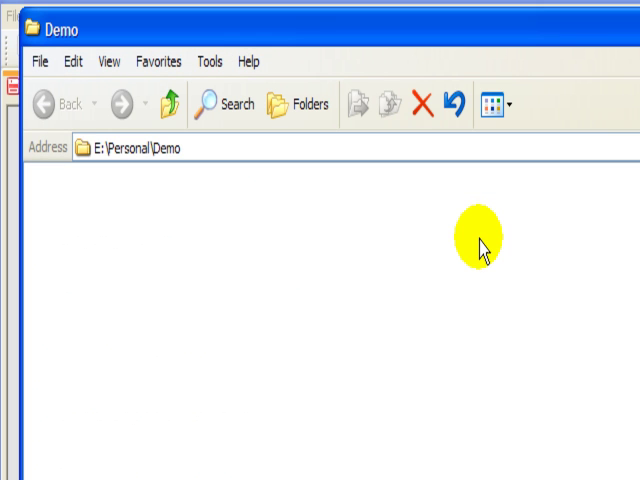
pyautogui.moveTo(256, 164)
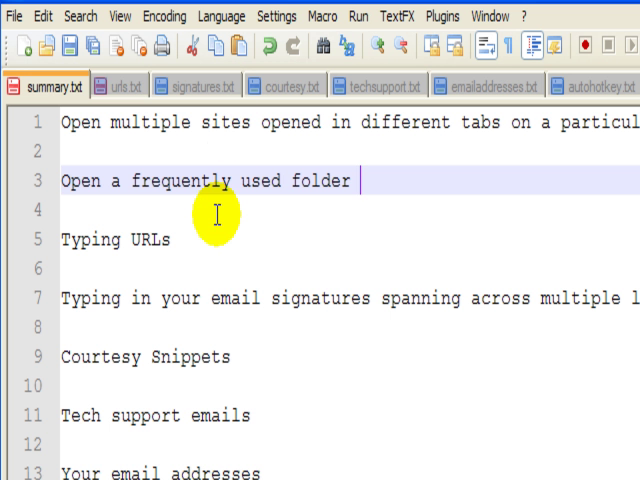
pyautogui.doubleClick(112, 240)
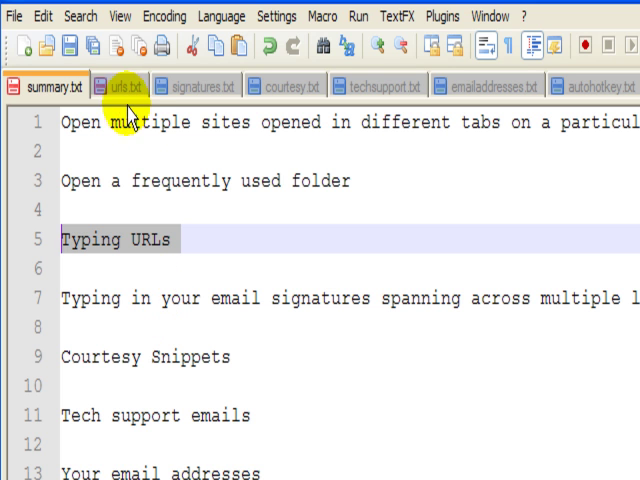
# In urls.txt expand qfaq and other hotstrings into the QTPTrainingFAQs.pdf, forums and learnqtp.com home URLs.
pyautogui.click(124, 84)
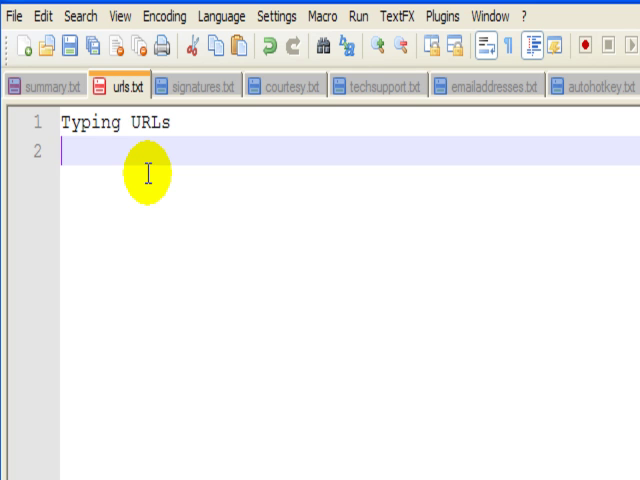
pyautogui.write('qf')
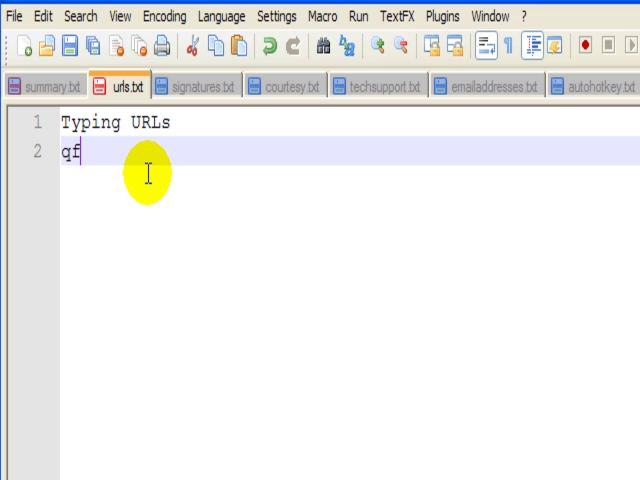
pyautogui.write('aq')
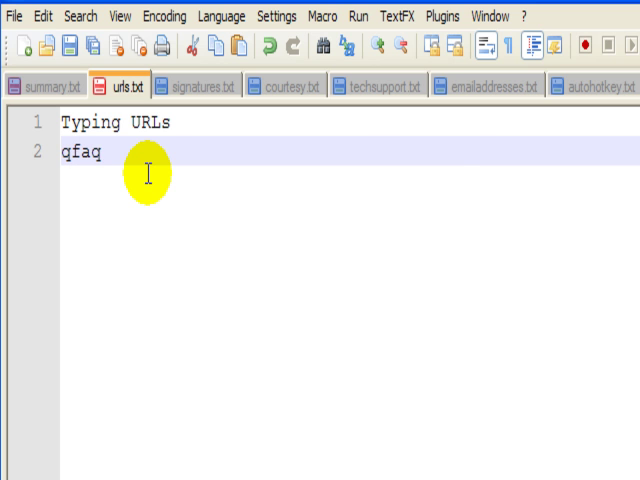
pyautogui.write('http://www.learnqtp.com/QTPTrainingFAQs.pdf')
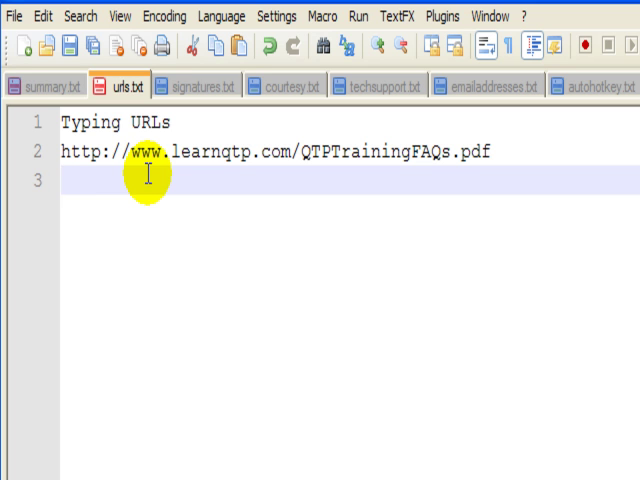
pyautogui.write('http://www.learnqtp.com/forums/')
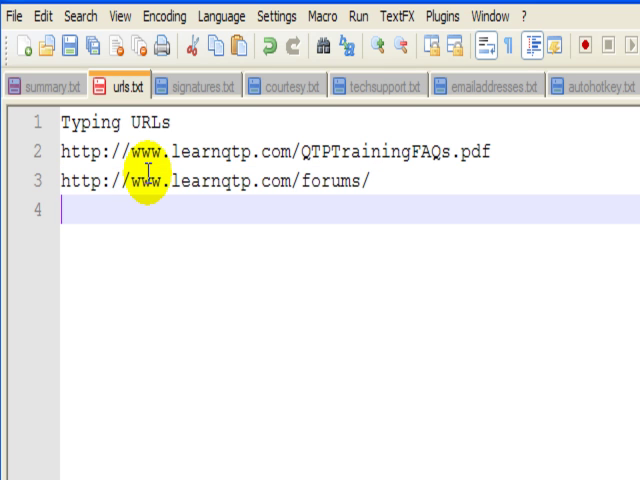
pyautogui.write('http://www.learnqtp.com/')
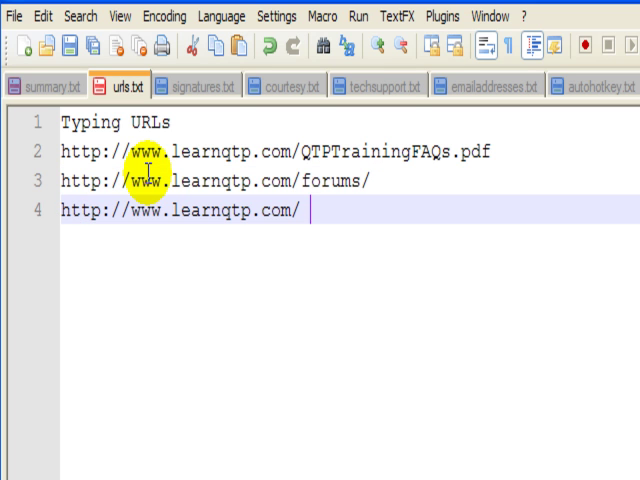
pyautogui.click(196, 86)
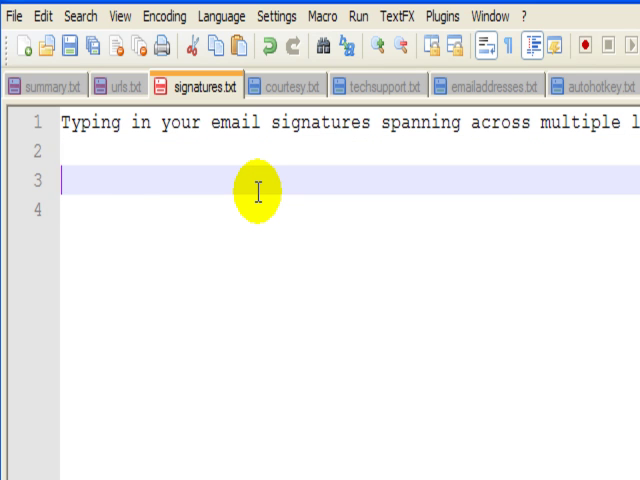
# In signatures.txt expand si and sig1 into two 'Thanks and Regards, Ankur Jain' signatures, the second with the learnqtp.com link.
pyautogui.write('si')
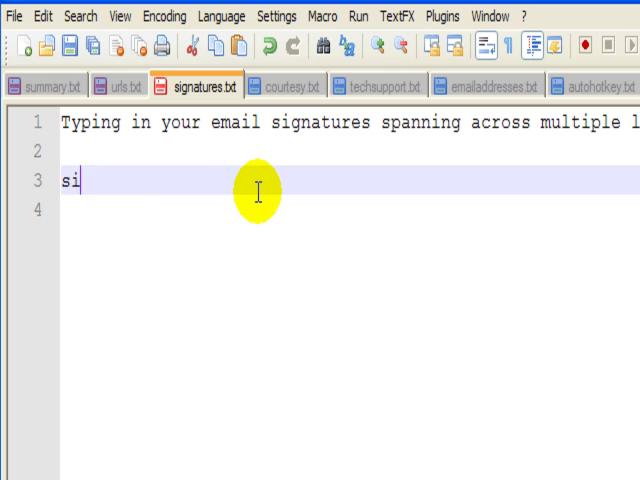
pyautogui.write('Thanks and Regards')
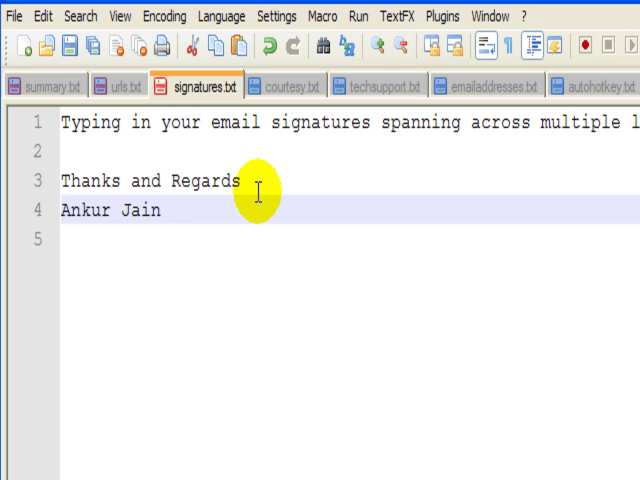
pyautogui.press('Enter')
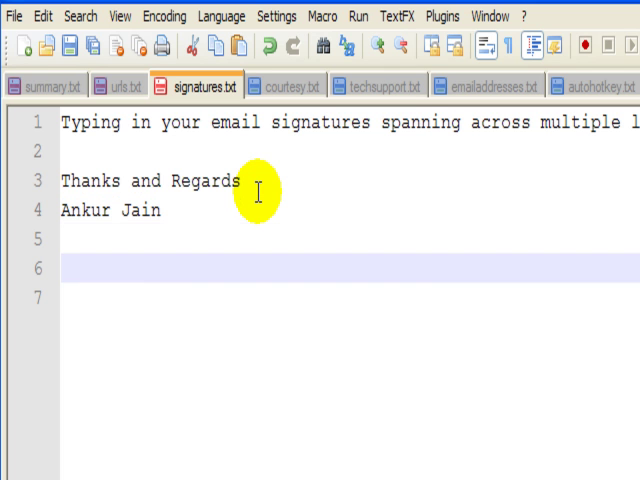
pyautogui.write('sig1')
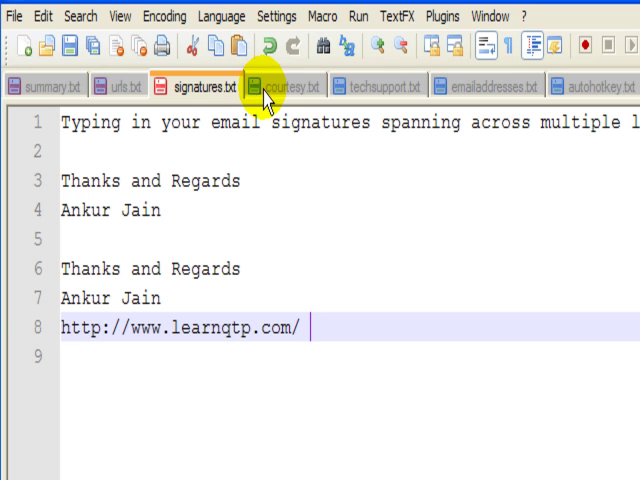
pyautogui.click(290, 84)
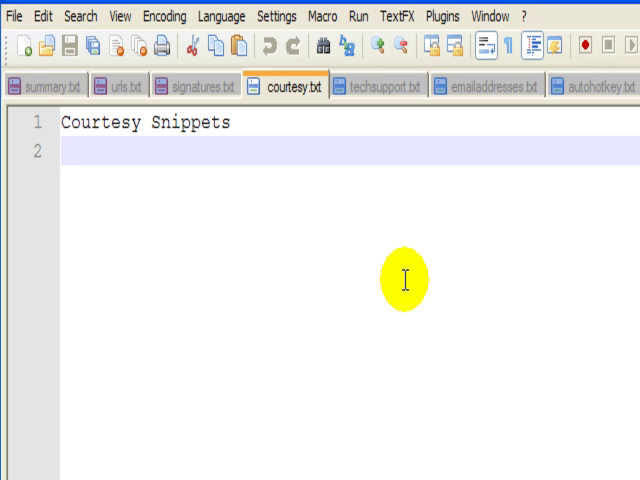
# In courtesy.txt add 'Feel free to let me know...' and 'Please let me know if you need some more information.'.
pyautogui.write('Feel free to let me know if you need some more information')
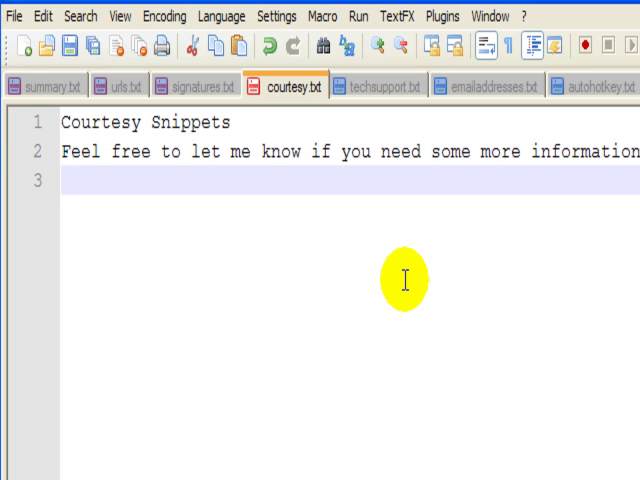
pyautogui.write('Please let me know if you need some more information.')
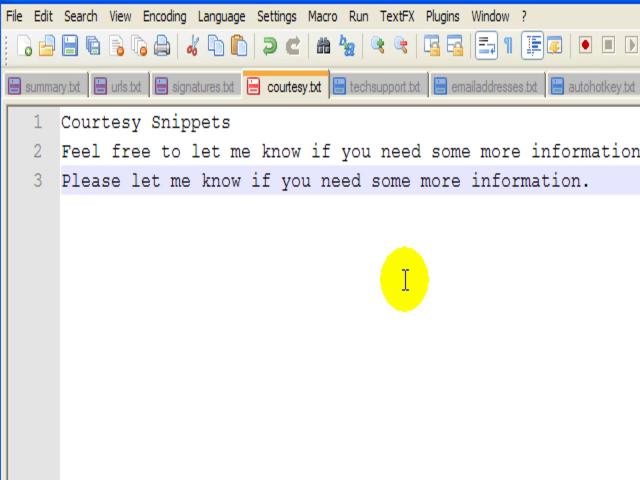
pyautogui.moveTo(380, 90)
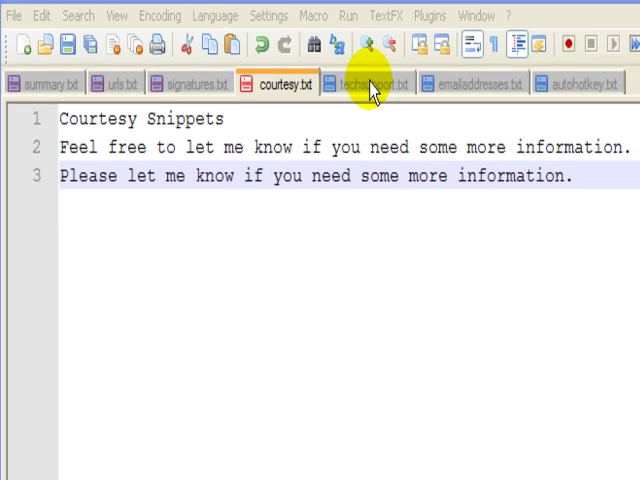
pyautogui.click(376, 84)
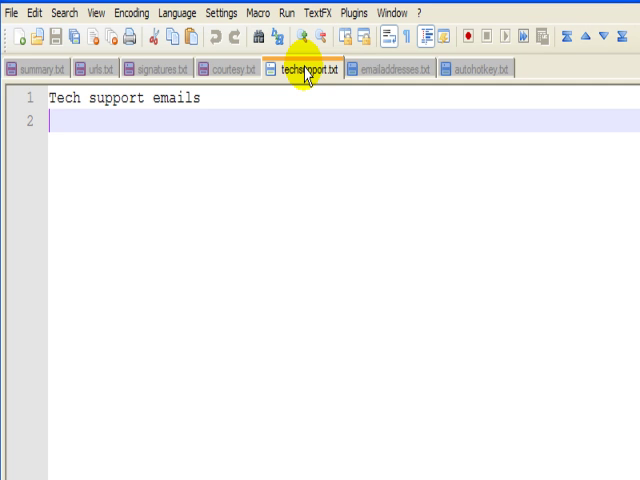
# In techsupport.txt expand 'after' into the purchase-later answer with four licensing options.
pyautogui.write('after for practice because purchasing it is very costly?')
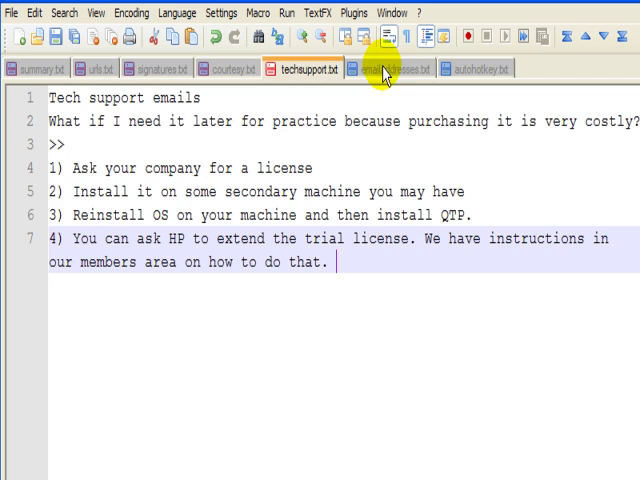
pyautogui.click(396, 70)
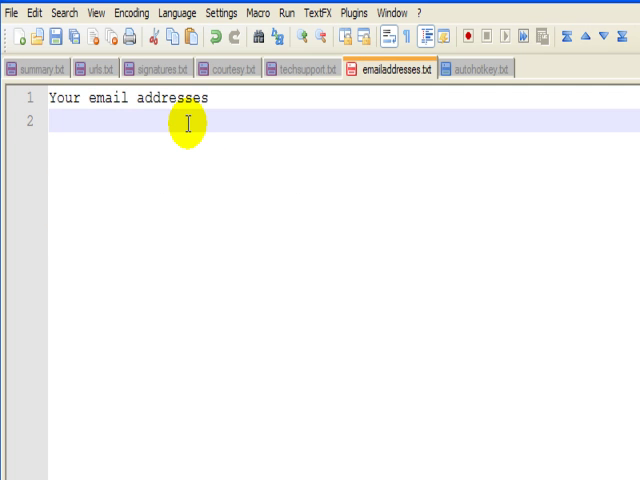
pyautogui.press('enter')
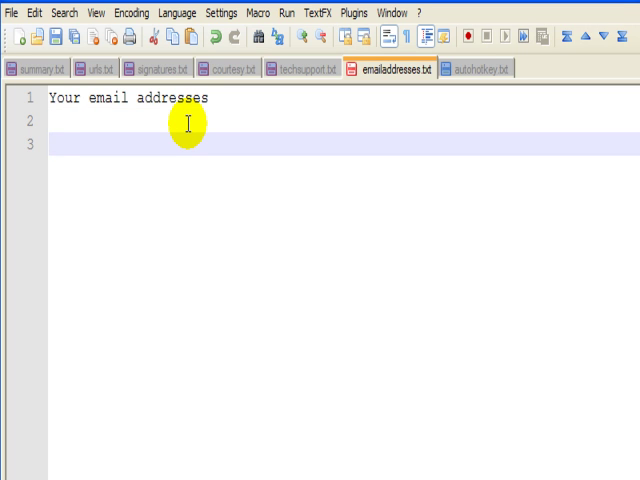
pyautogui.write('t')
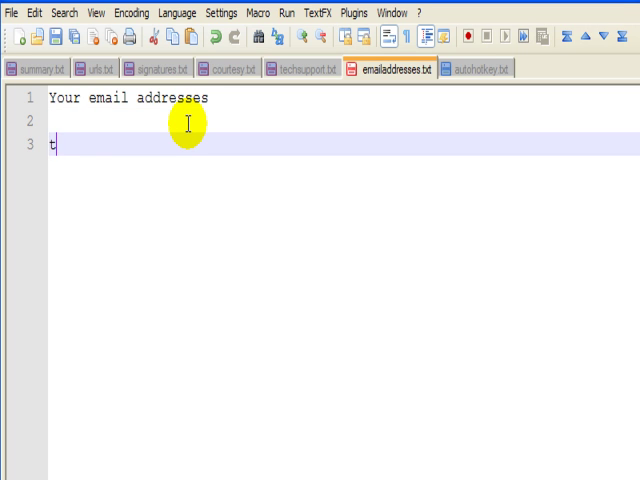
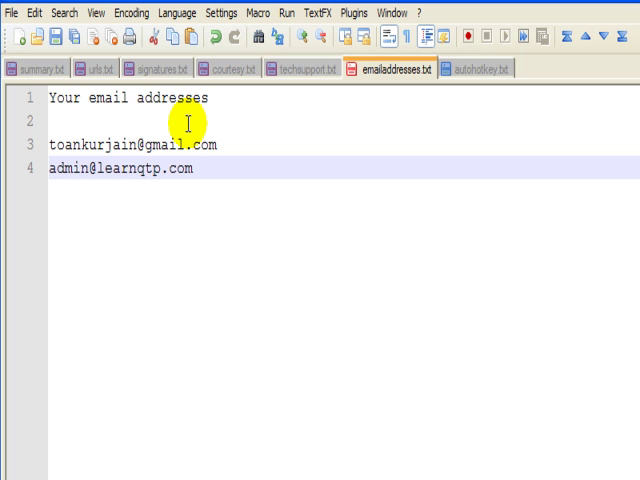
pyautogui.click(184, 168)
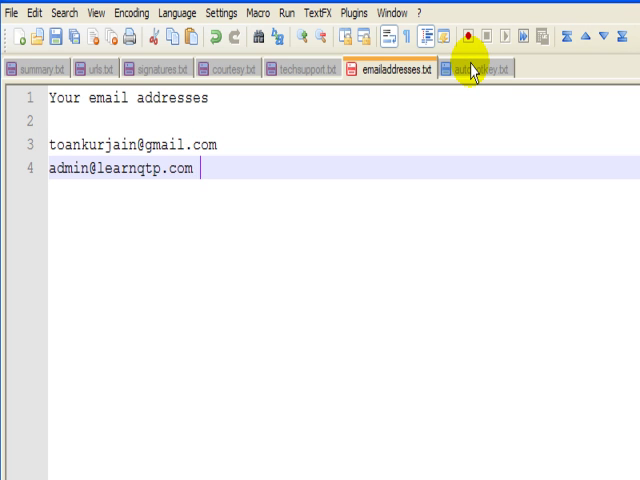
pyautogui.click(482, 68)
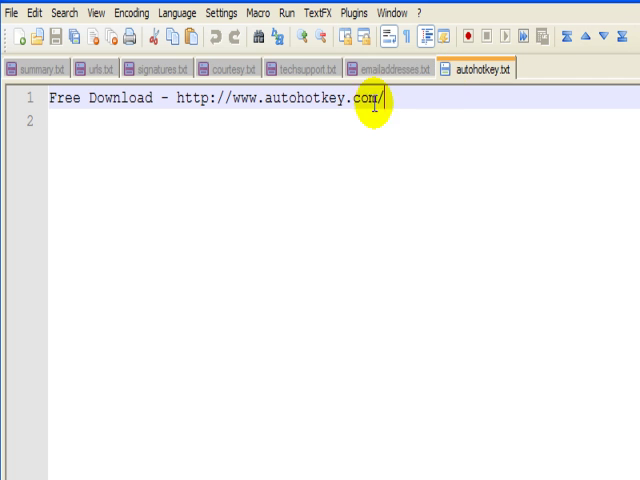
pyautogui.moveTo(376, 100); pyautogui.dragTo(162, 100)
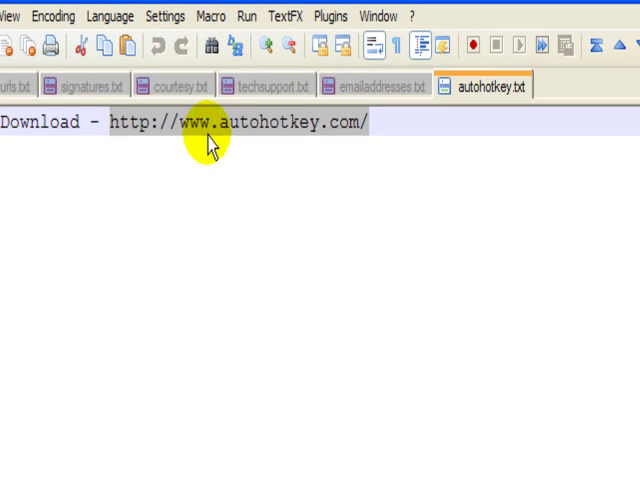
pyautogui.moveTo(220, 126)
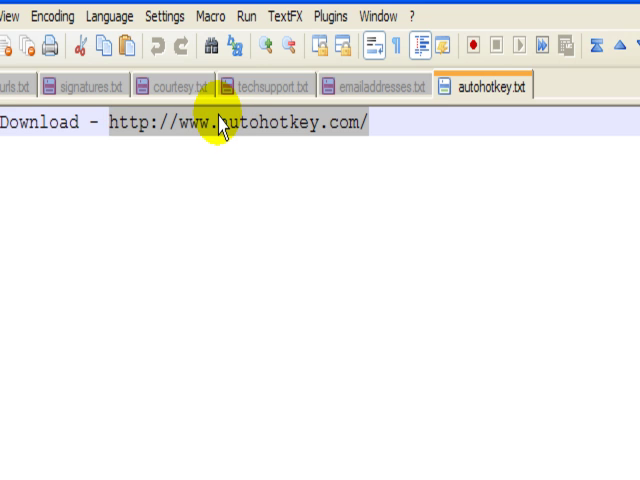